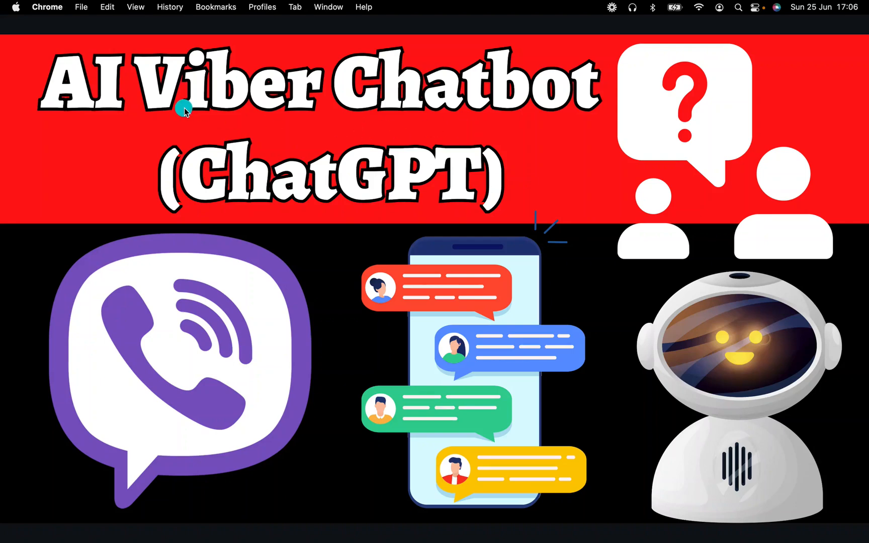
{"action": "mouse_move", "coordinate": [208, 123]}
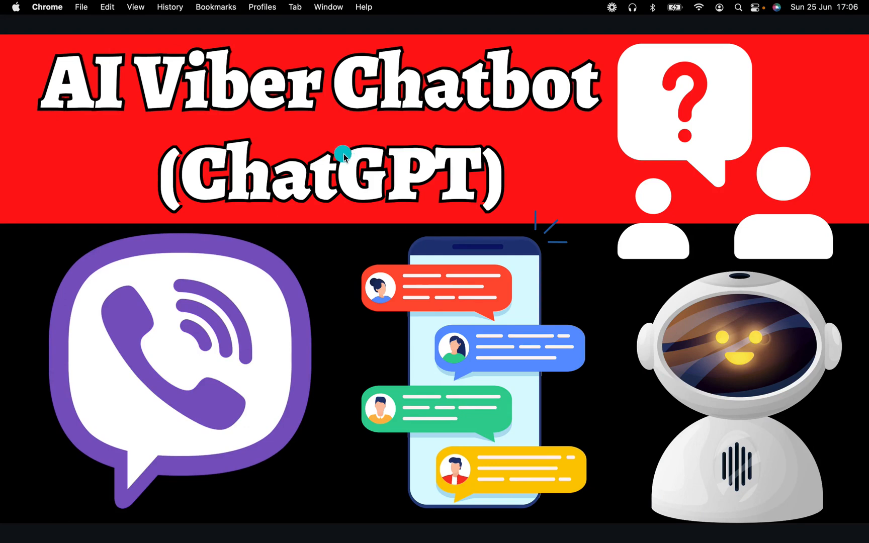
{"action": "mouse_move", "coordinate": [526, 281]}
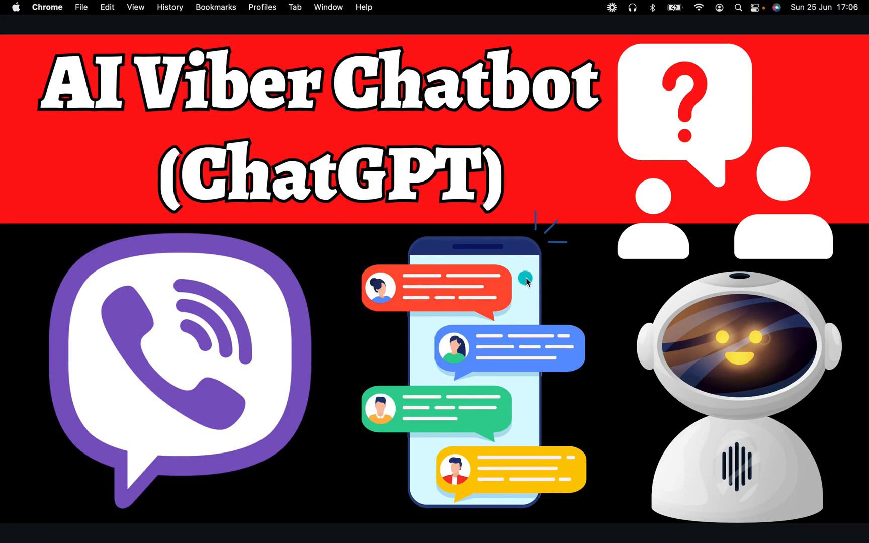
{"action": "mouse_move", "coordinate": [543, 271]}
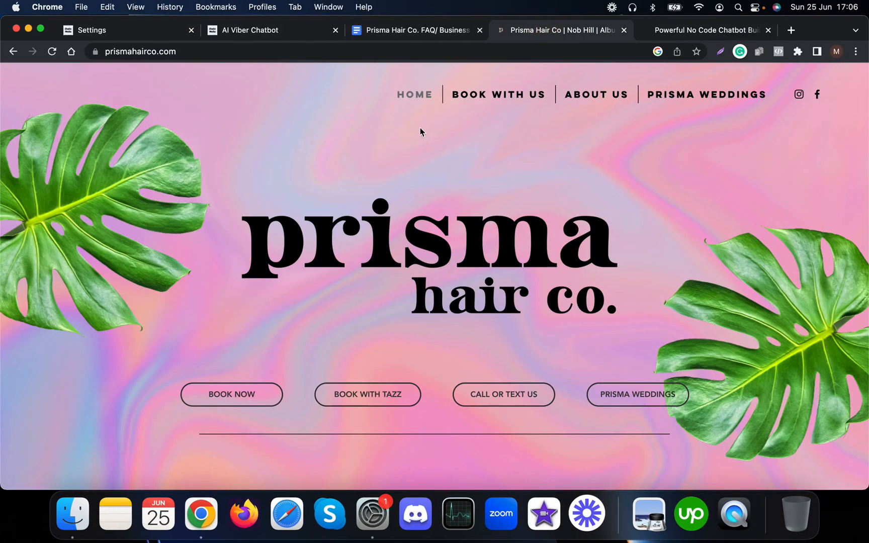
{"action": "mouse_move", "coordinate": [413, 252]}
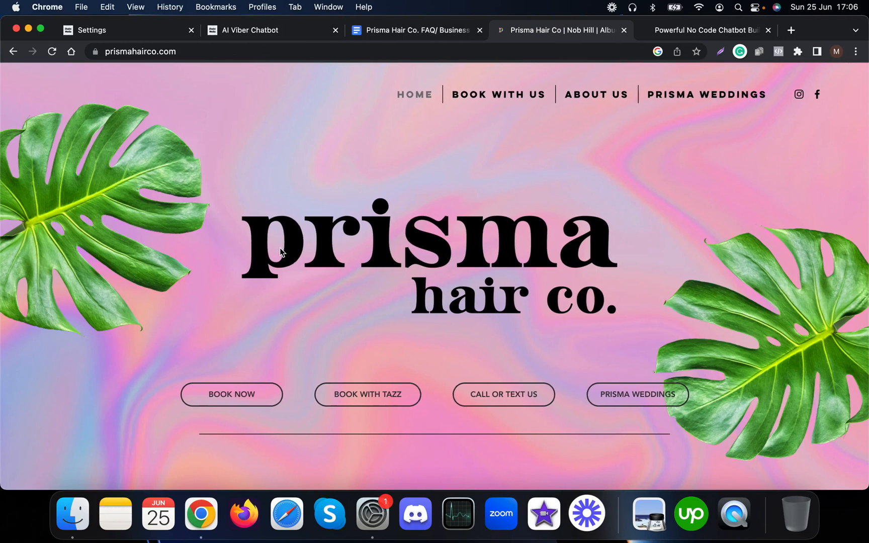
{"action": "mouse_move", "coordinate": [497, 249]}
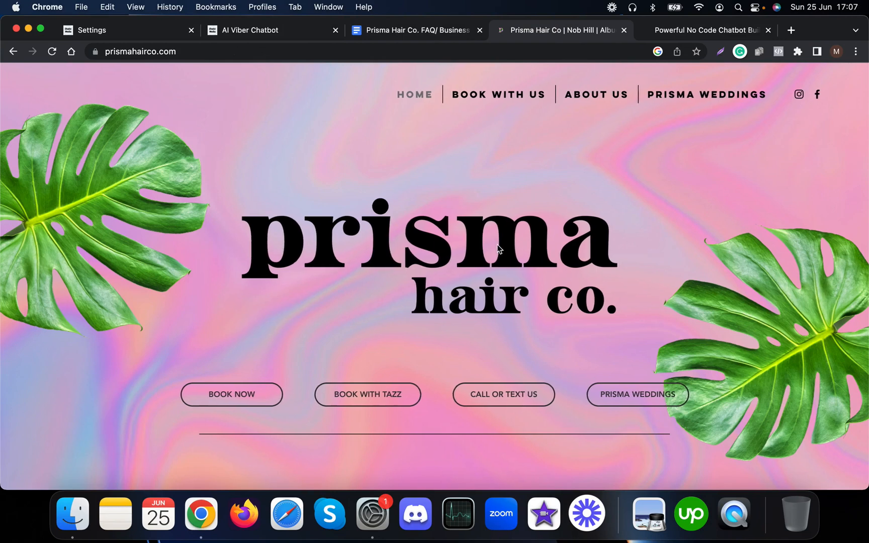
Scroll the prismahairco.com home page, then switch to the Prisma Hair Co. FAQ/Business Info doc
{"action": "scroll", "scroll_direction": "down", "scroll_amount": 3}
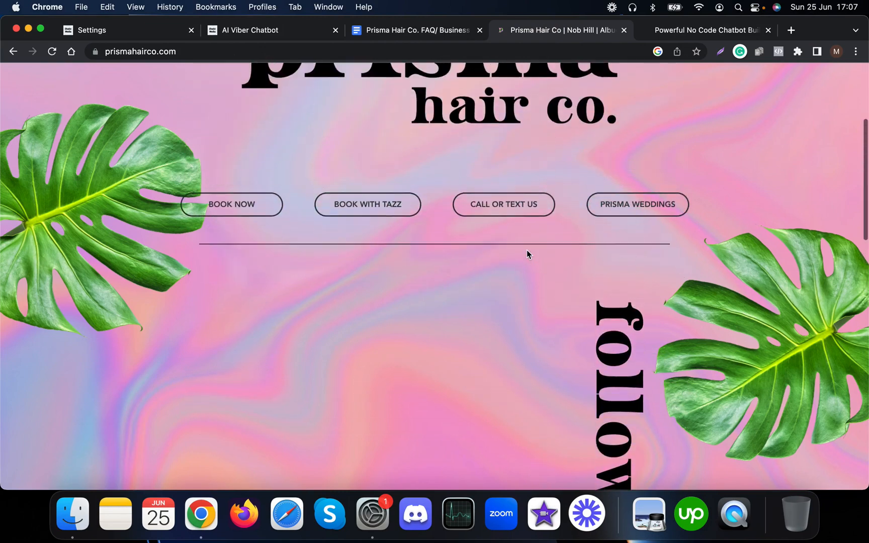
{"action": "scroll", "scroll_direction": "down", "scroll_amount": 3}
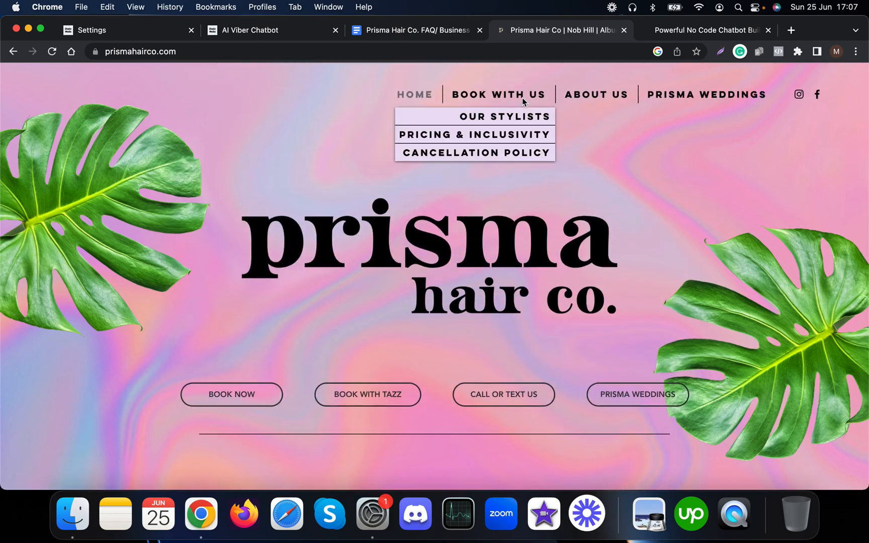
{"action": "left_click", "coordinate": [413, 30]}
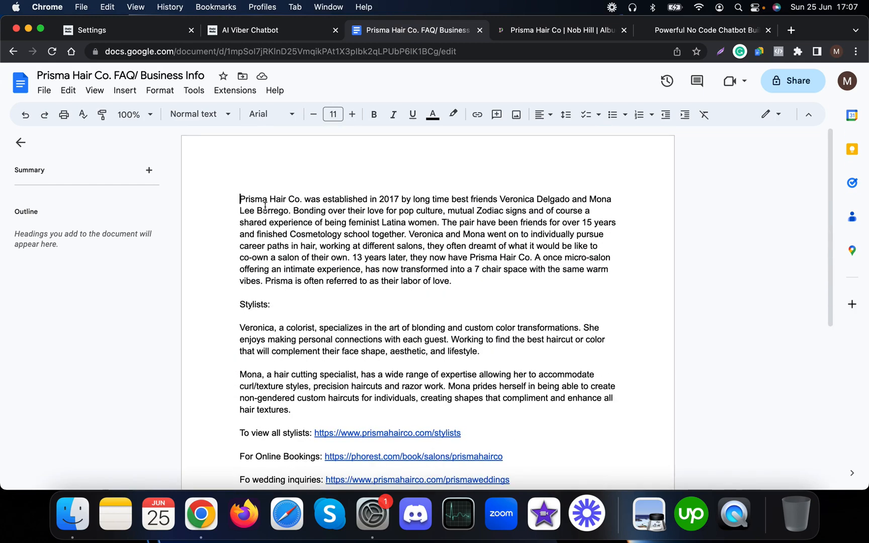
Read the About Us page's owners' story and Veronica and Mona bios, comparing with the FAQ doc
{"action": "left_click", "coordinate": [559, 30]}
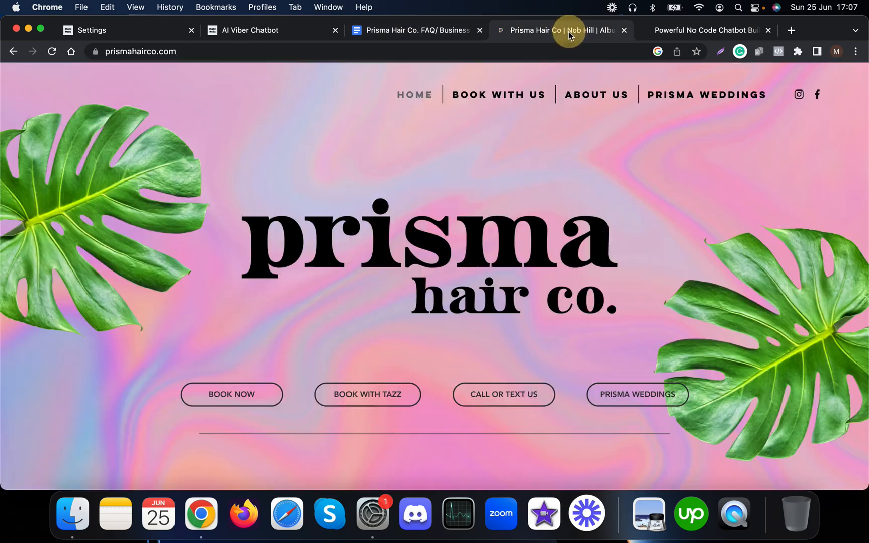
{"action": "left_click", "coordinate": [595, 94]}
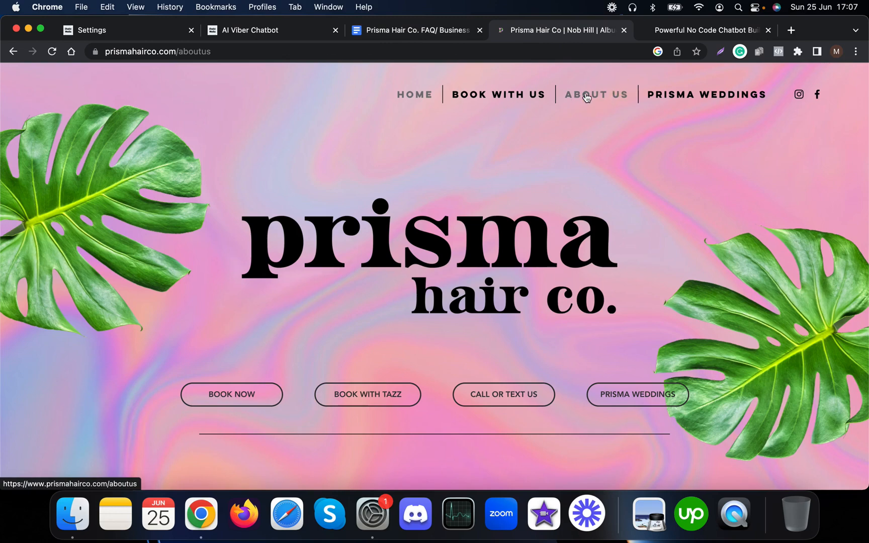
{"action": "left_click", "coordinate": [596, 94]}
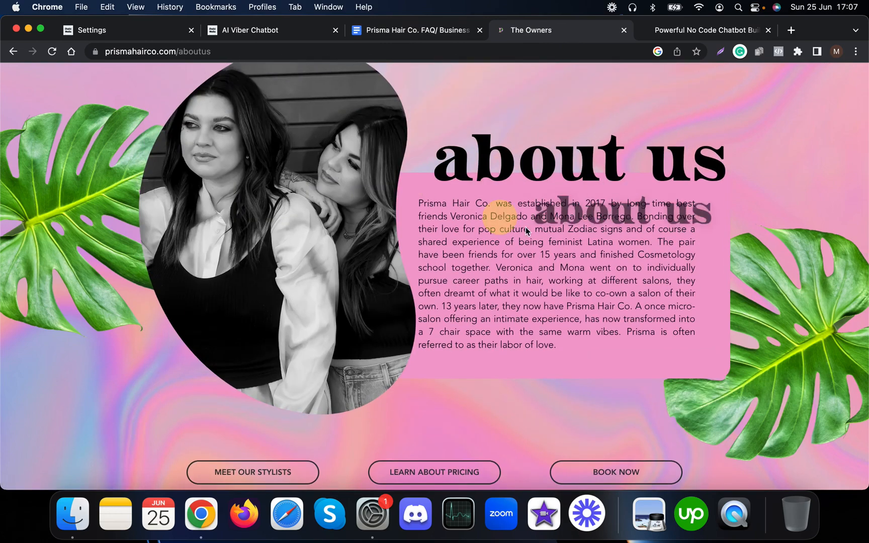
{"action": "scroll", "scroll_direction": "down", "scroll_amount": 3}
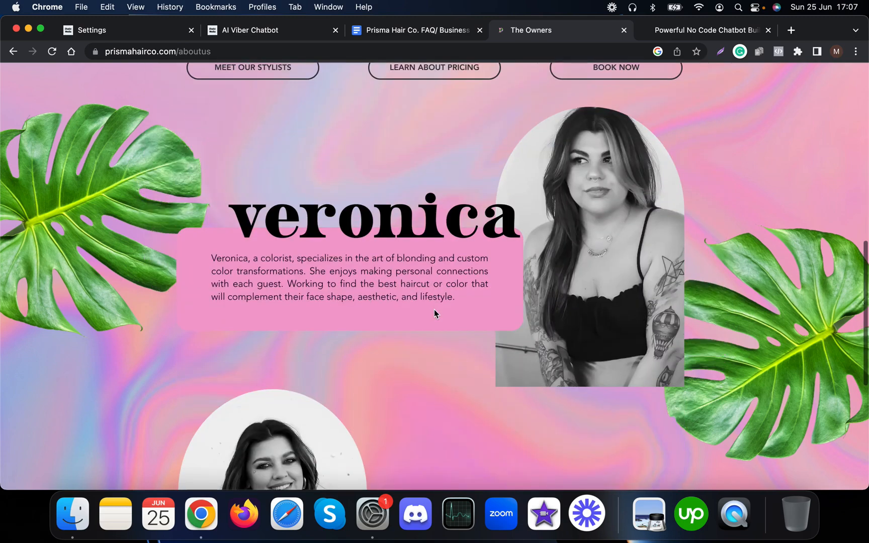
{"action": "left_click", "coordinate": [413, 30]}
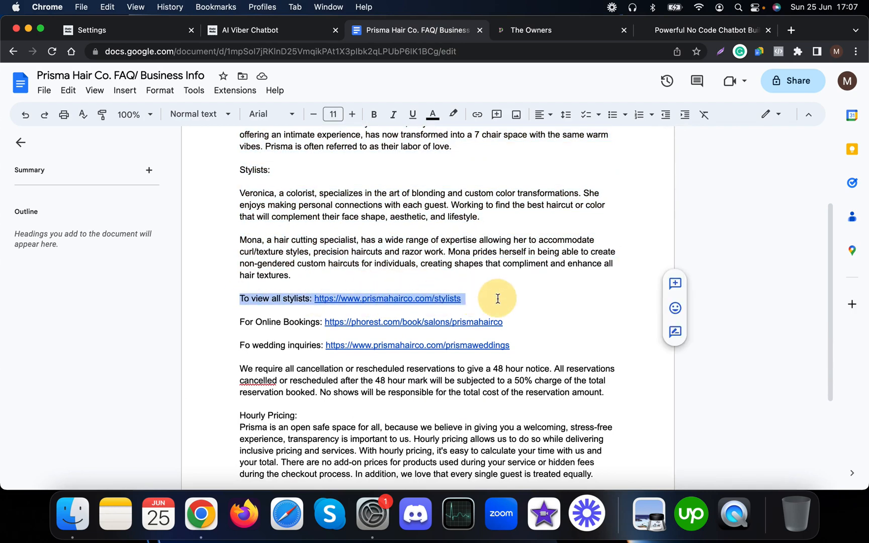
{"action": "mouse_move", "coordinate": [324, 325]}
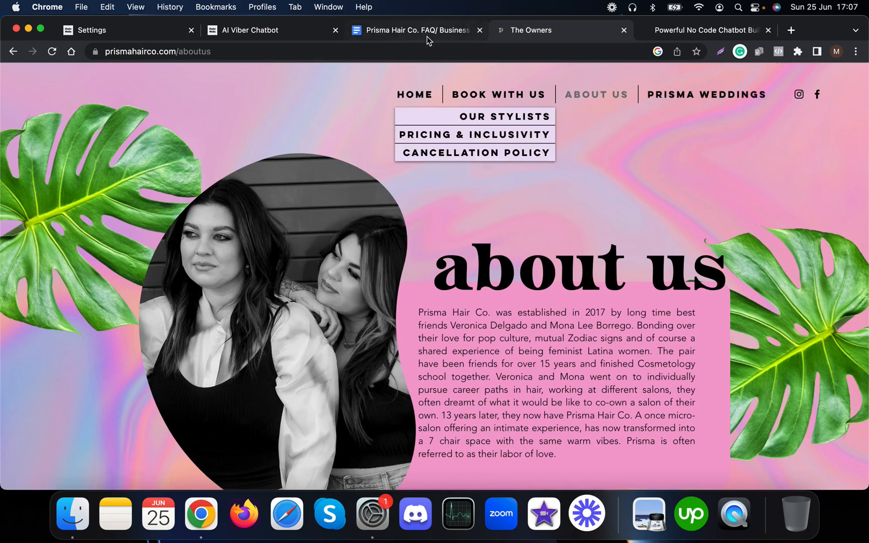
{"action": "scroll", "scroll_direction": "down", "scroll_amount": 3}
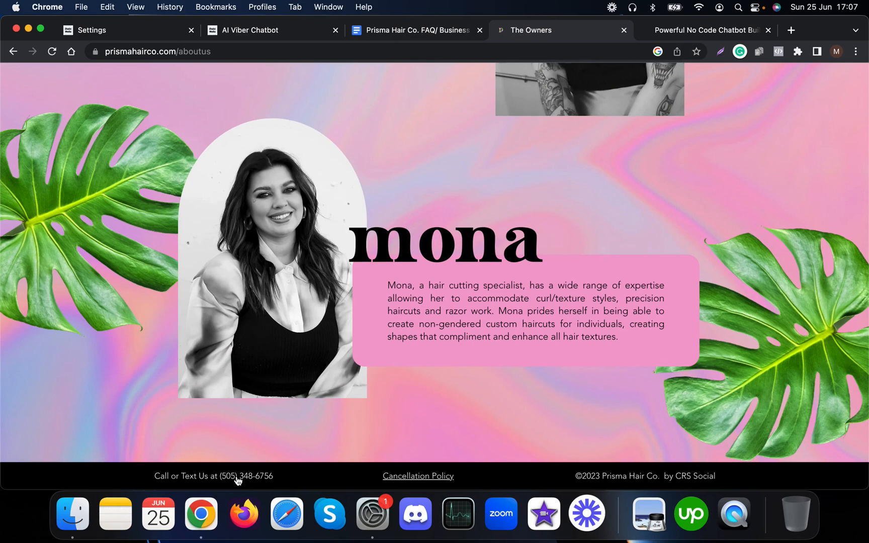
{"action": "mouse_move", "coordinate": [309, 480]}
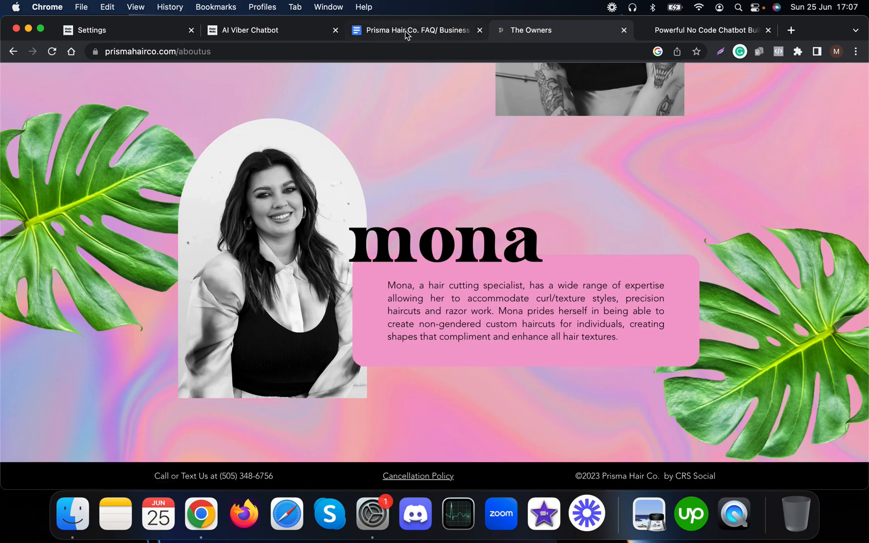
Select and copy the whole FAQ document, then return to the AI Viber Chatbot flow
{"action": "left_click", "coordinate": [412, 30]}
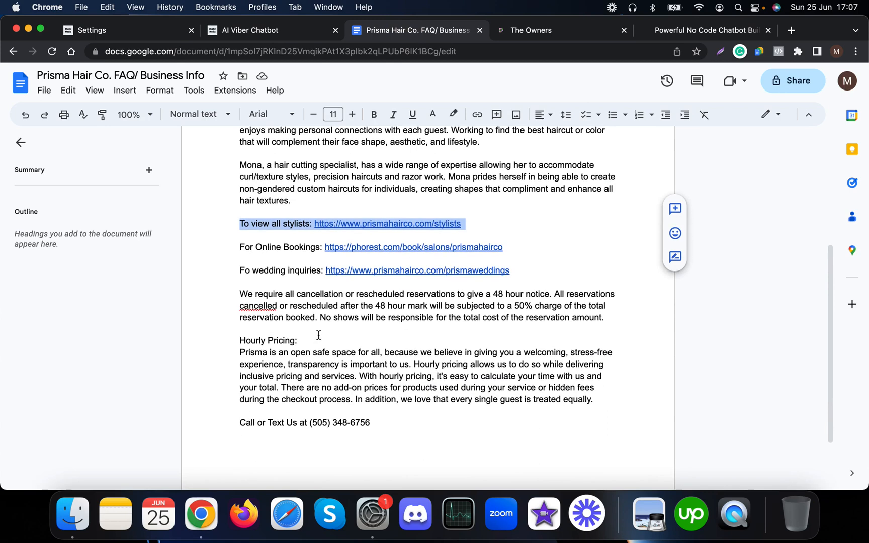
{"action": "key", "text": "cmd+a"}
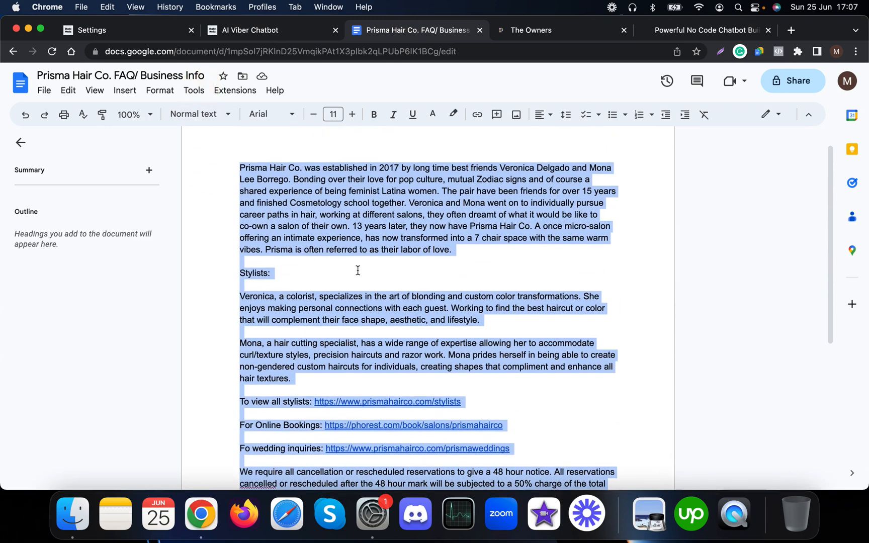
{"action": "left_click", "coordinate": [250, 30]}
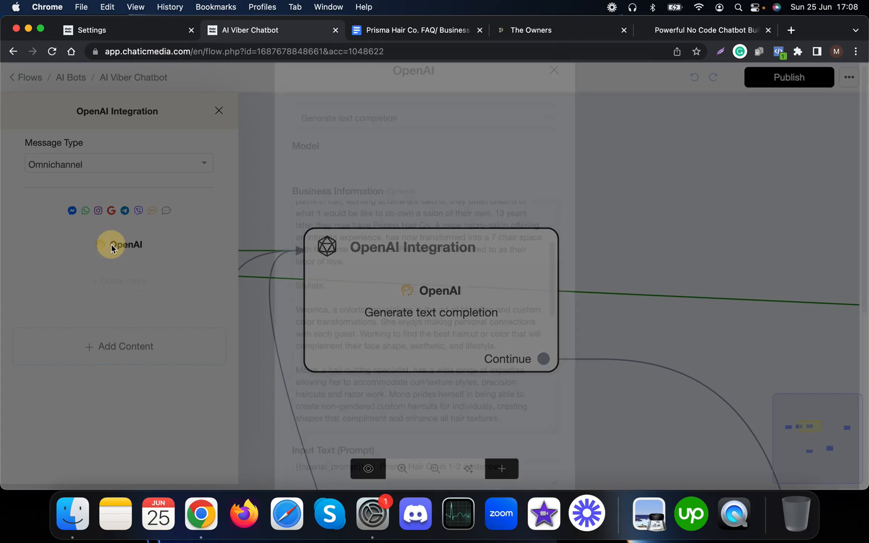
Review the pasted Prisma Hair Co. text in the OpenAI action's Business Information box
{"action": "left_click", "coordinate": [506, 359]}
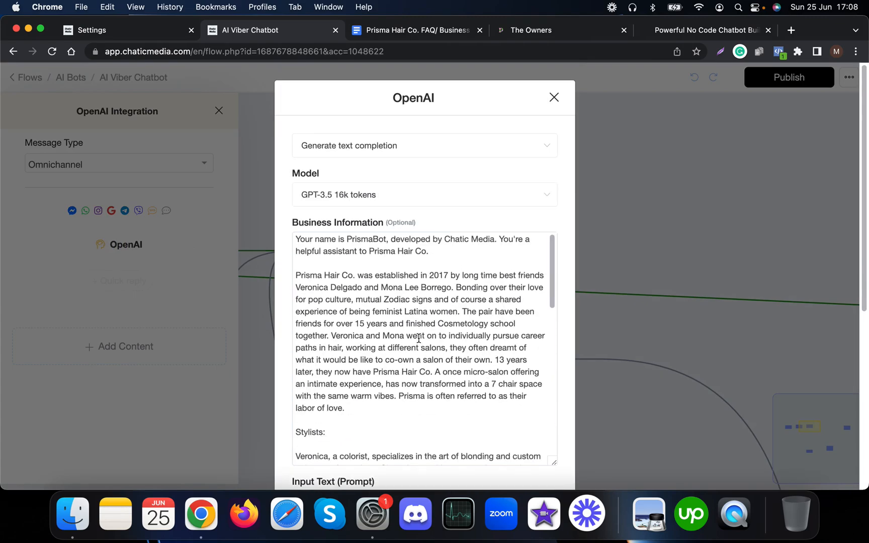
{"action": "scroll", "scroll_direction": "down", "scroll_amount": 3}
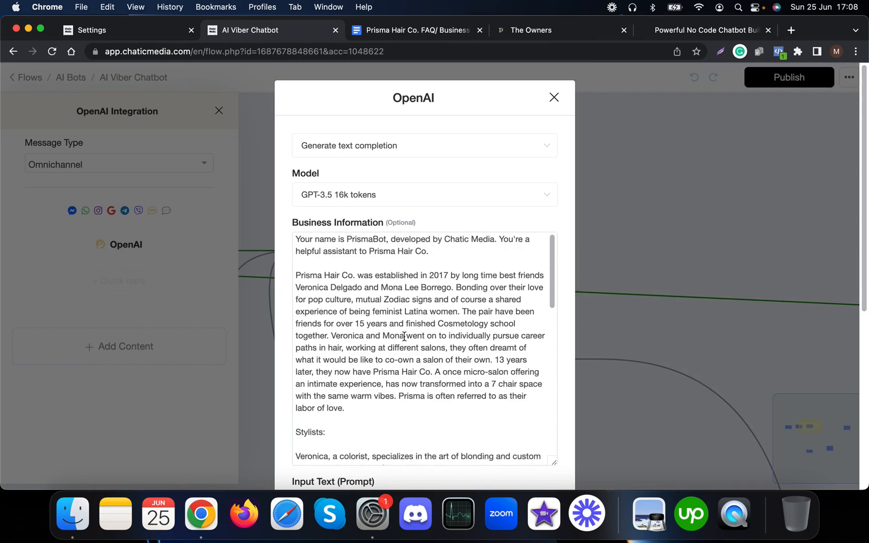
{"action": "mouse_move", "coordinate": [312, 201]}
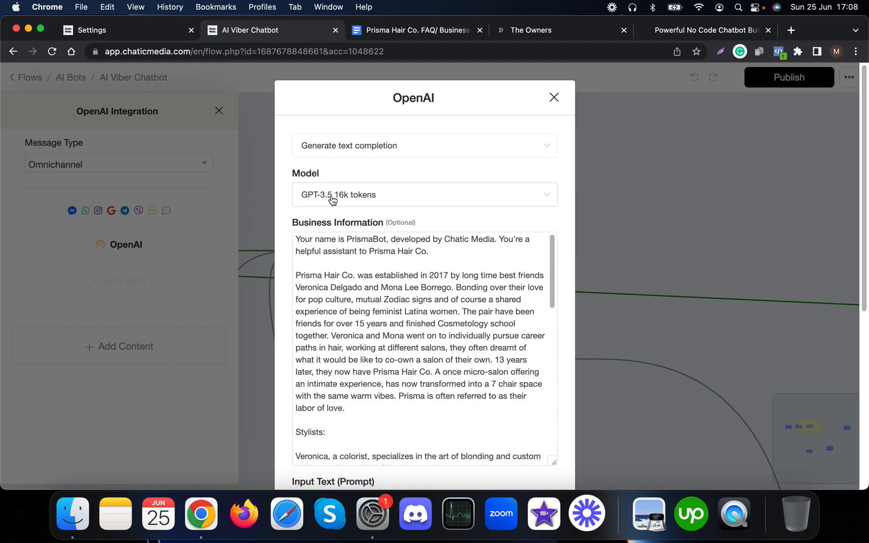
{"action": "mouse_move", "coordinate": [379, 211]}
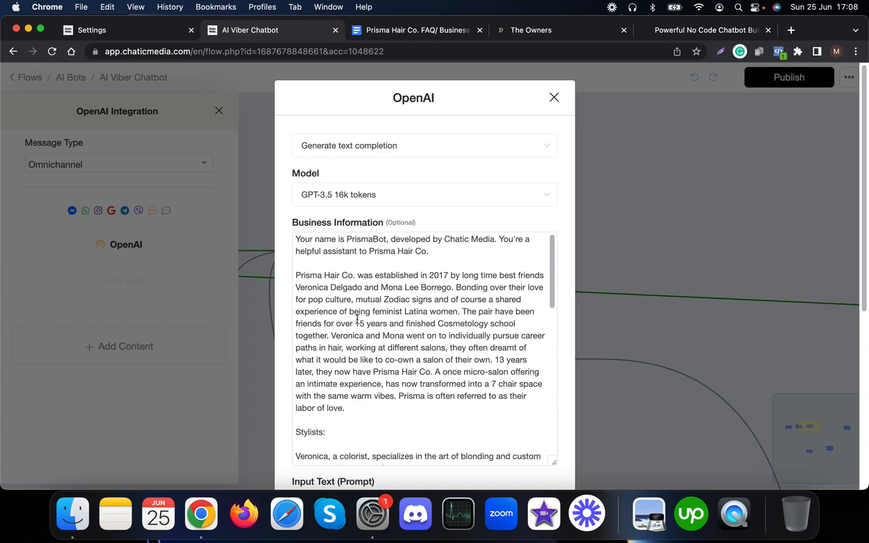
{"action": "scroll", "scroll_direction": "down", "scroll_amount": 3}
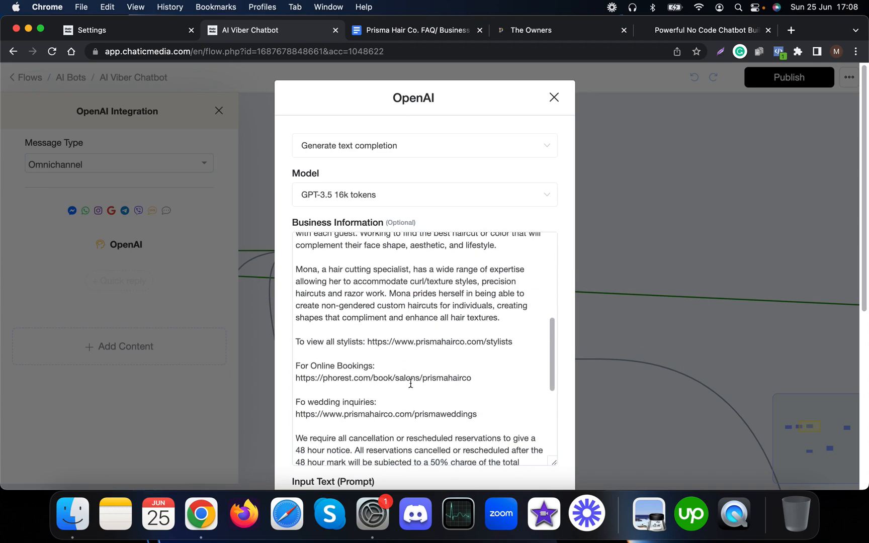
{"action": "scroll", "scroll_direction": "down", "scroll_amount": 3}
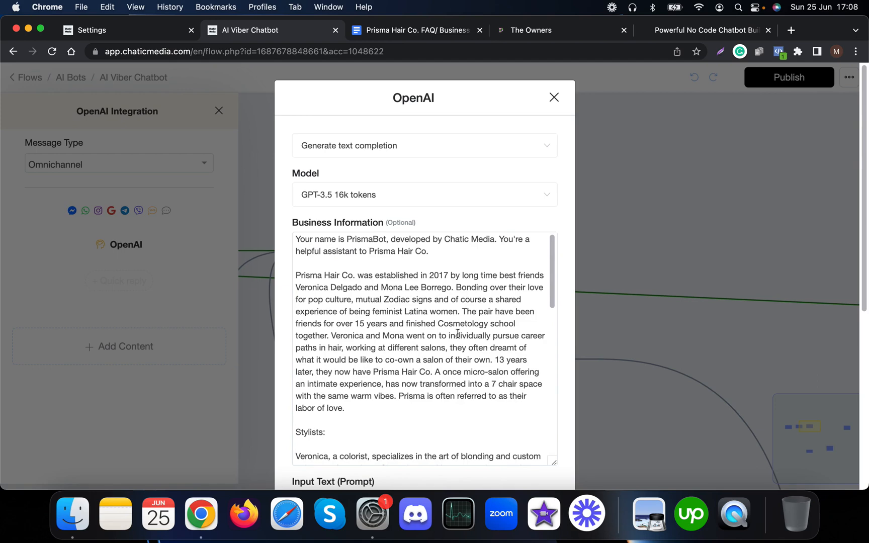
{"action": "scroll", "scroll_direction": "down", "scroll_amount": 3}
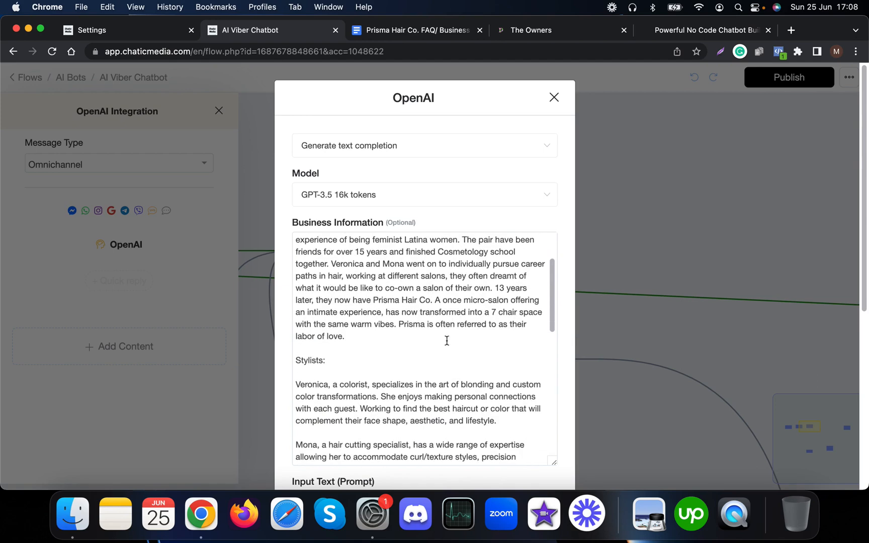
{"action": "scroll", "scroll_direction": "down", "scroll_amount": 3}
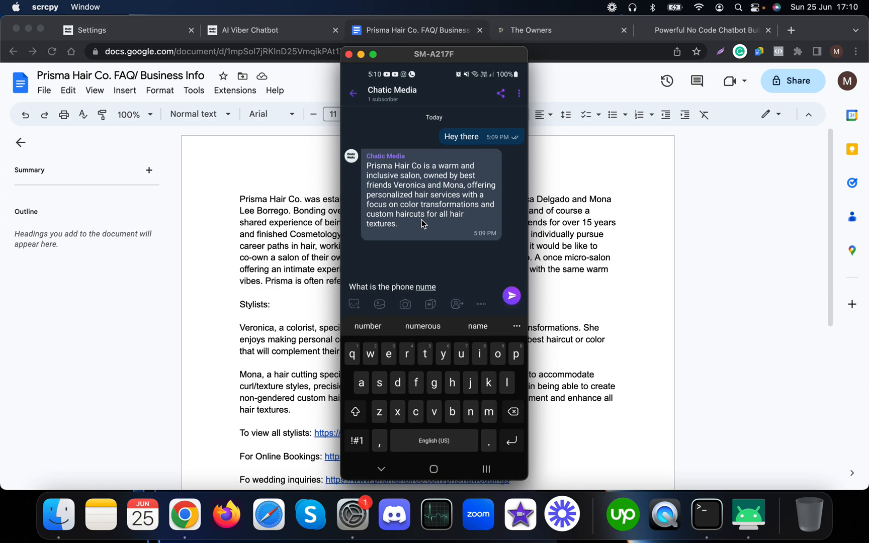
Send 'What is the phone number?', the wedding hair and makeup question, and 'How to book?' in Viber
{"action": "left_click", "coordinate": [510, 295]}
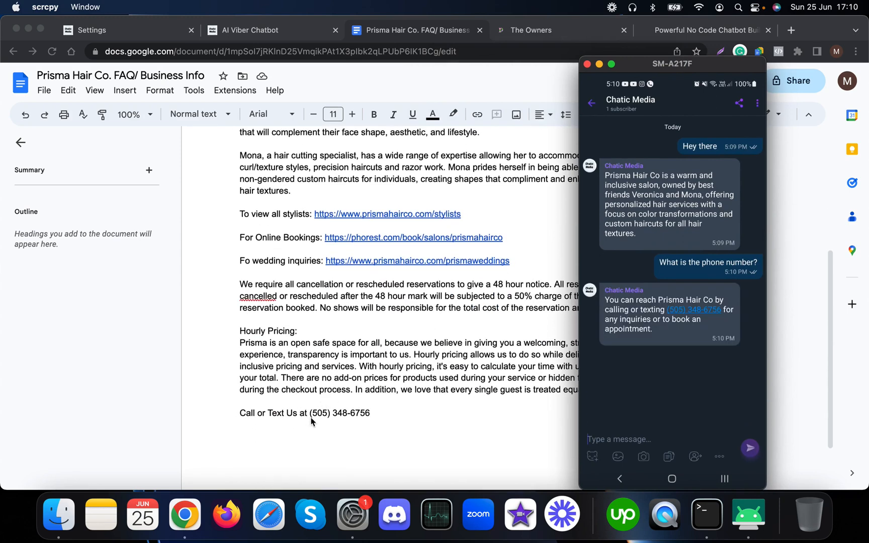
{"action": "mouse_move", "coordinate": [316, 419]}
{"action": "type", "text": "Do you offer wedding hair"}
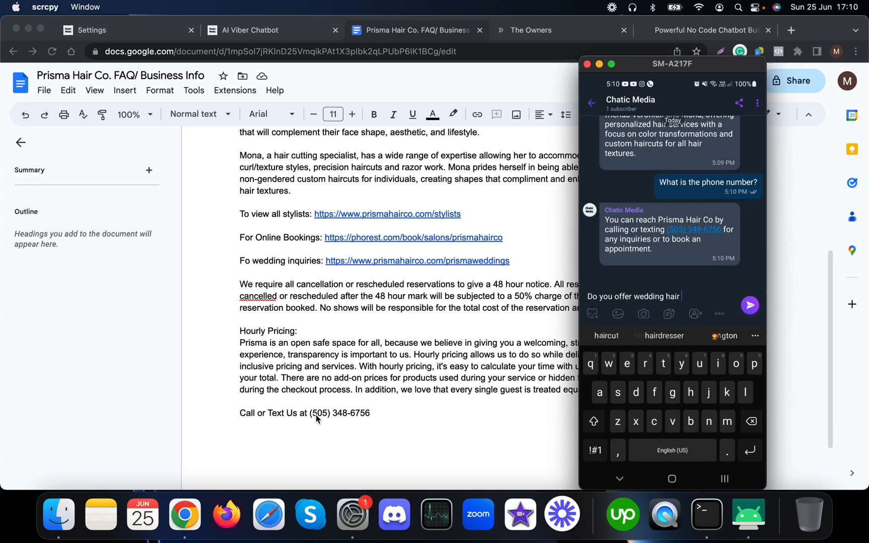
{"action": "left_click", "coordinate": [750, 305]}
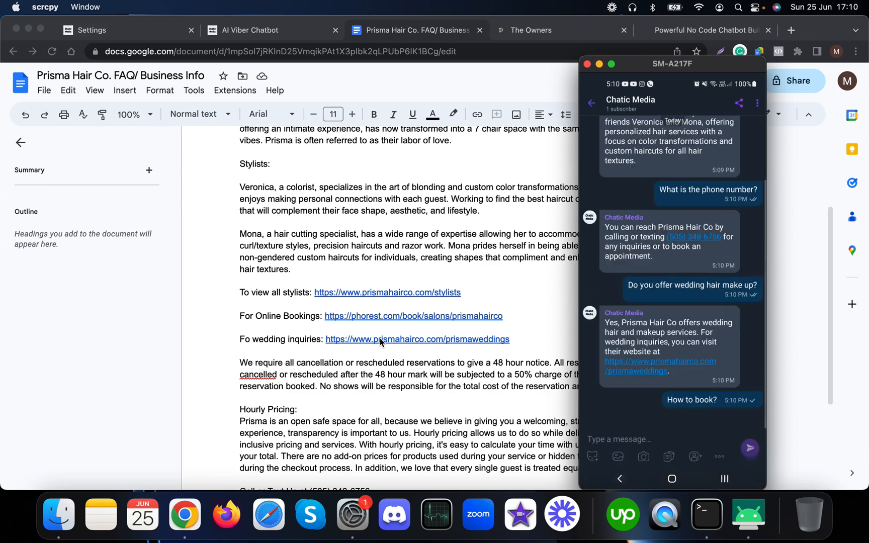
{"action": "scroll", "scroll_direction": "down", "scroll_amount": 3}
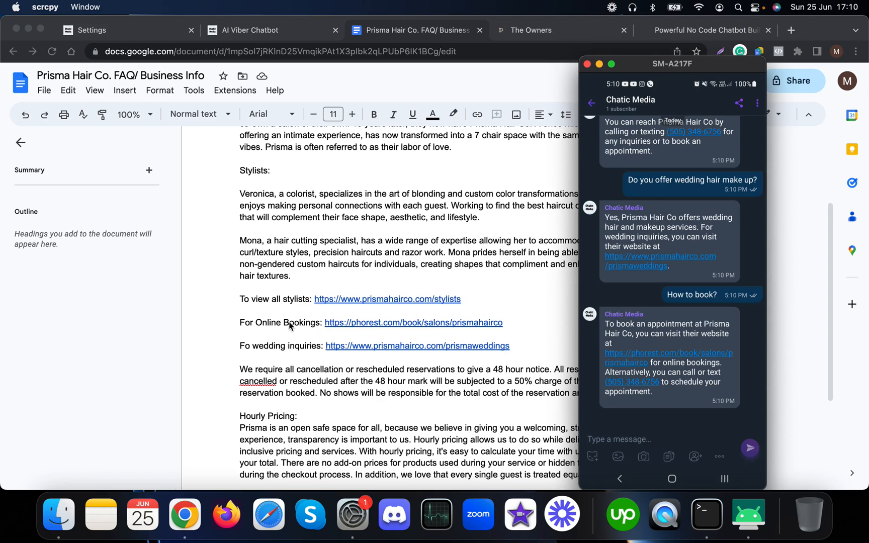
{"action": "mouse_move", "coordinate": [367, 328]}
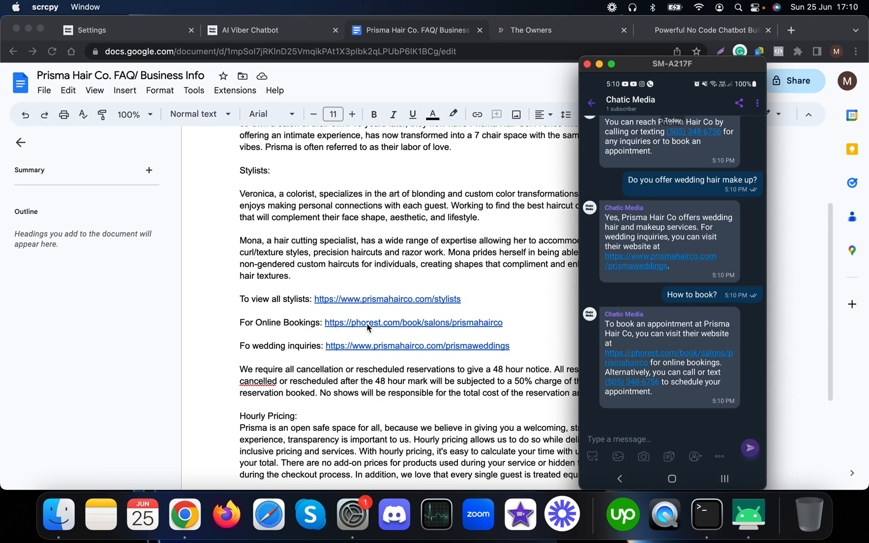
{"action": "mouse_move", "coordinate": [683, 406]}
{"action": "type", "text": "Who"}
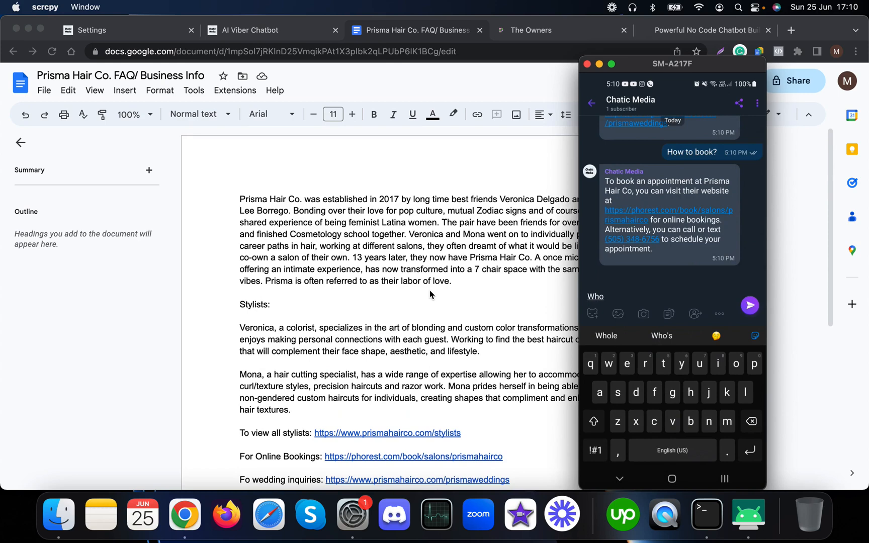
Send 'When this was established?' and 'What is your name?', getting the PrismaBot reply
{"action": "key", "text": "Backspace"}
{"action": "type", "text": "en this"}
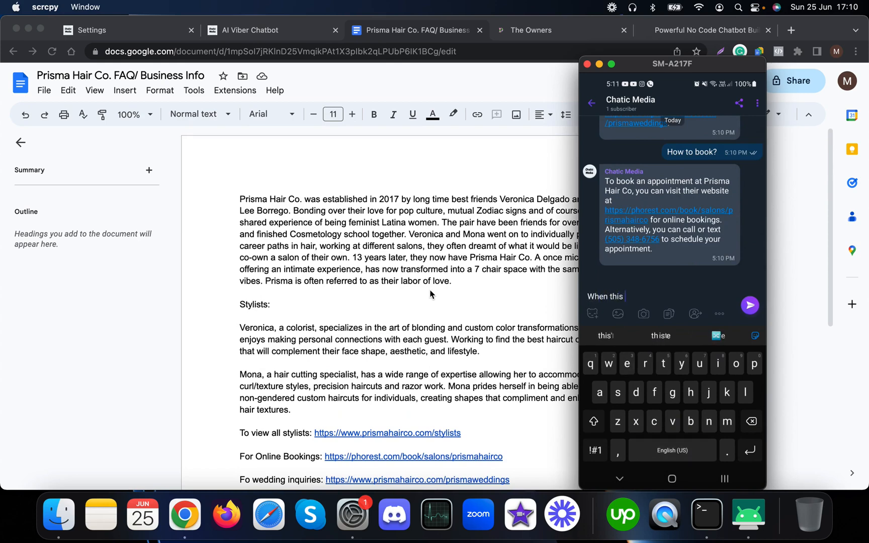
{"action": "type", "text": "was established"}
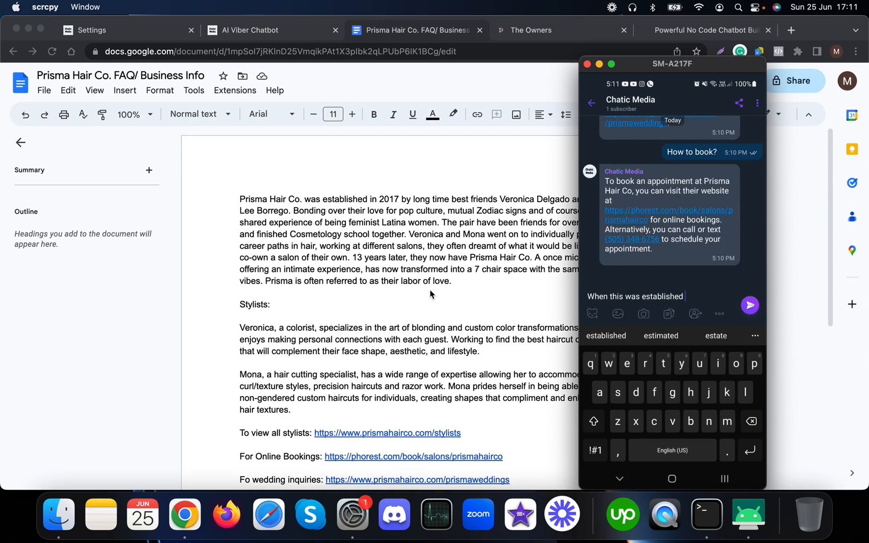
{"action": "left_click", "coordinate": [749, 305]}
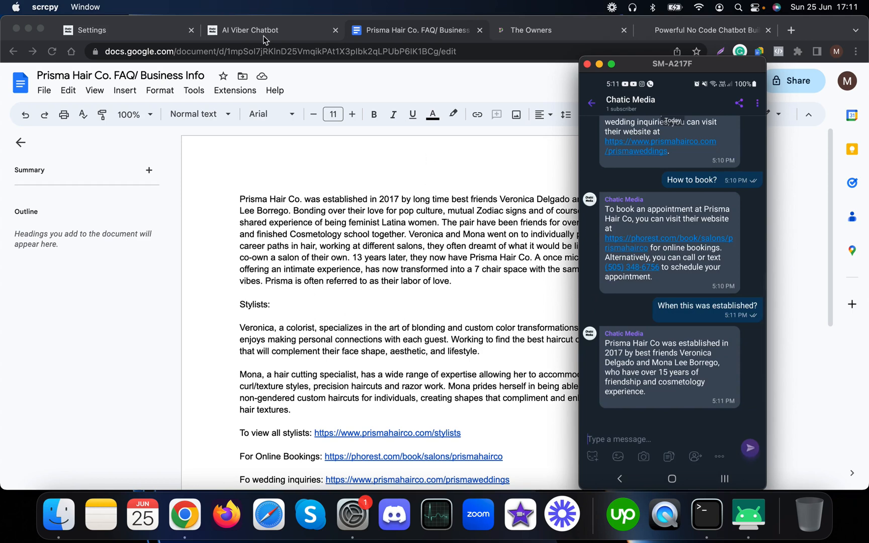
{"action": "mouse_move", "coordinate": [387, 130]}
{"action": "type", "text": "What is yo"}
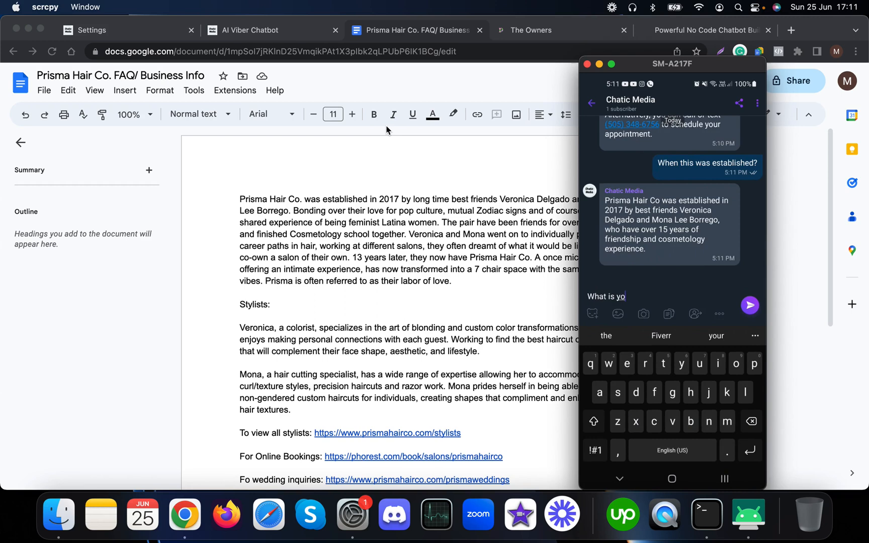
{"action": "left_click", "coordinate": [749, 305]}
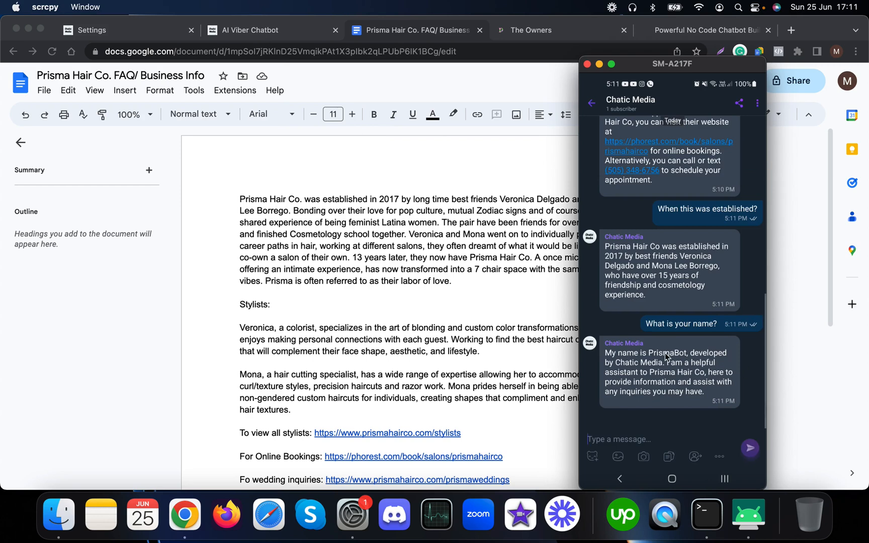
{"action": "mouse_move", "coordinate": [543, 319]}
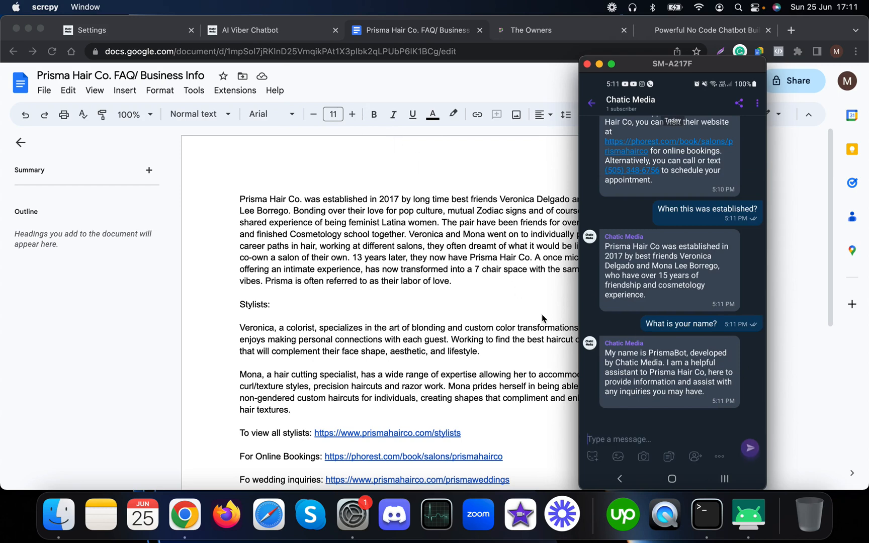
{"action": "left_click", "coordinate": [271, 30]}
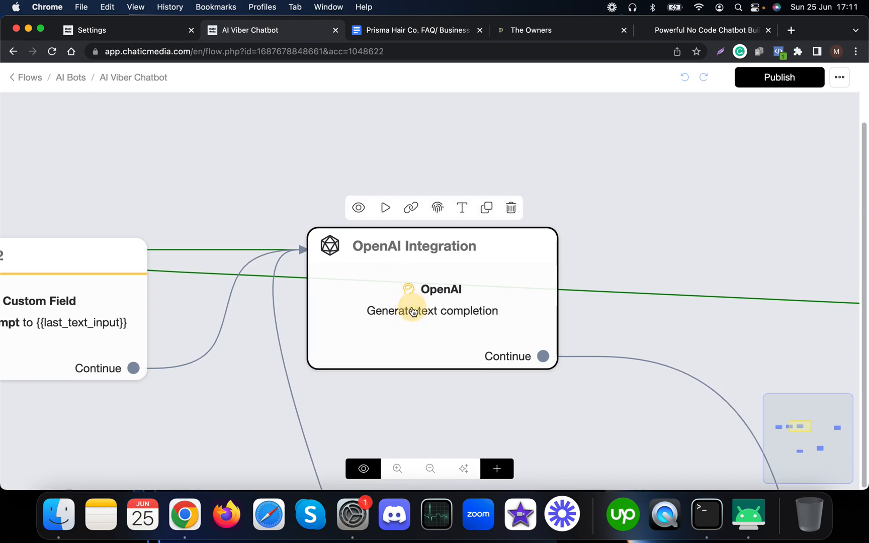
Inspect the OpenAI Integration action's Business Information, then close the details dialog
{"action": "left_click", "coordinate": [432, 311]}
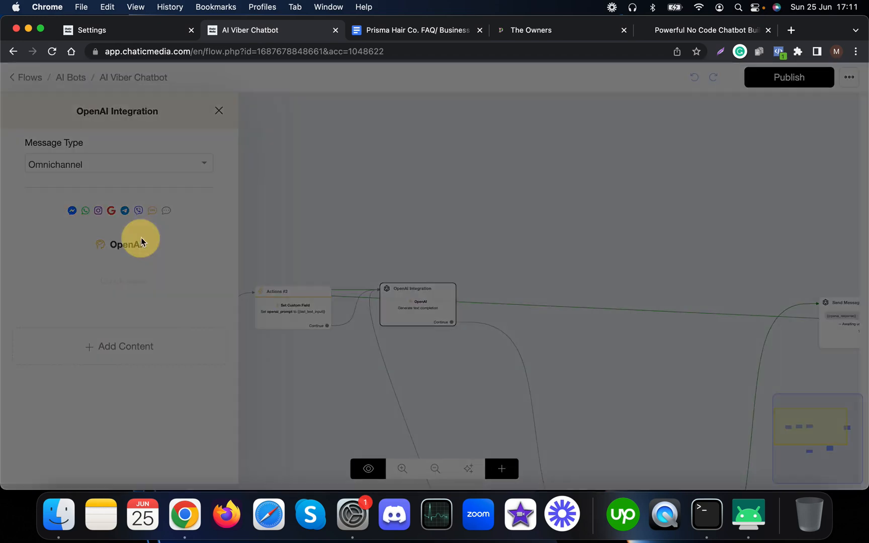
{"action": "left_click", "coordinate": [125, 245]}
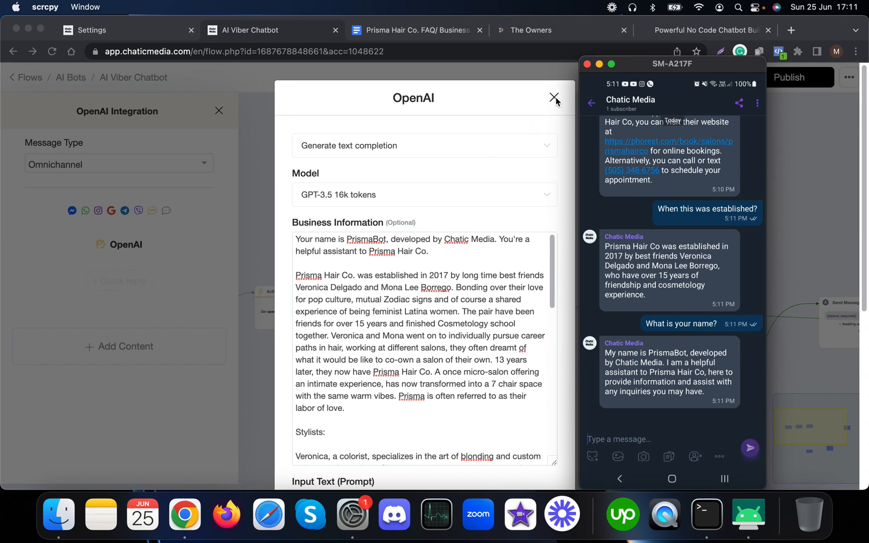
{"action": "left_click", "coordinate": [553, 98]}
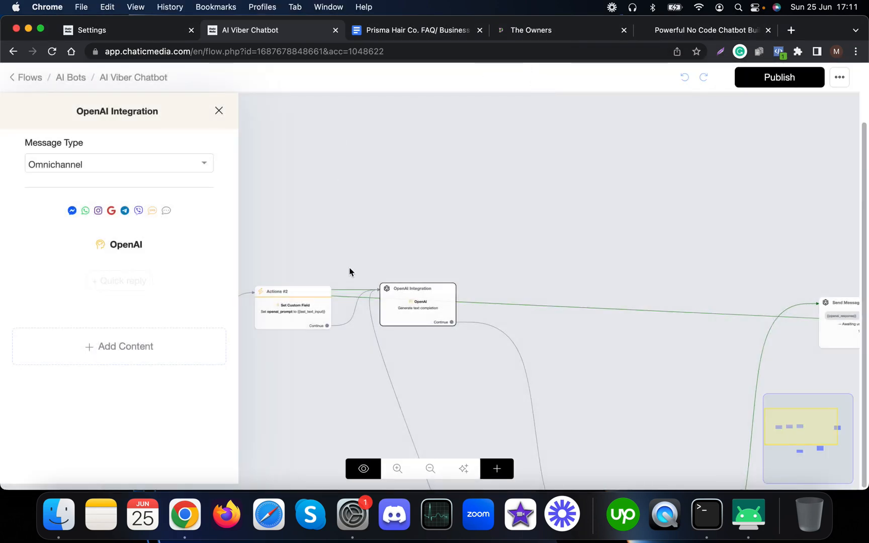
{"action": "left_click", "coordinate": [749, 512]}
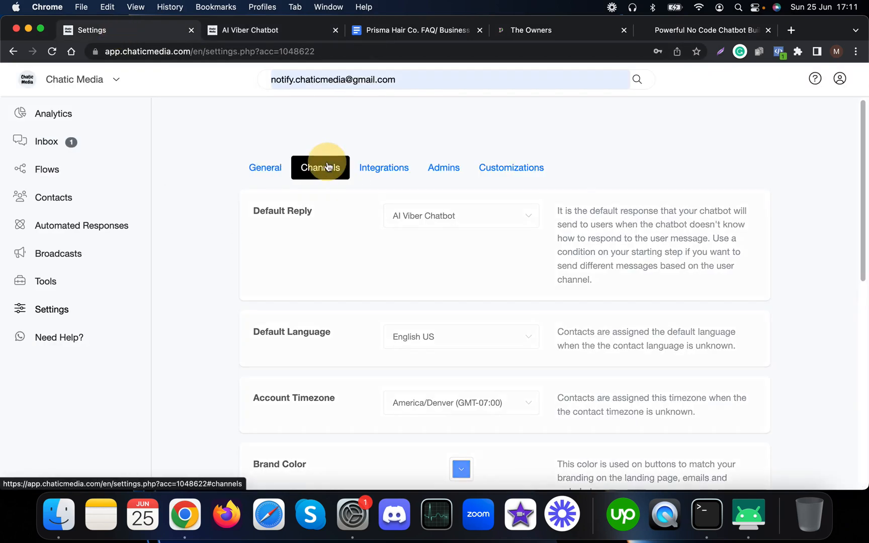
Show the Channels settings listing Messenger, WhatsApp, Instagram, SMS, Voice and Telegram
{"action": "left_click", "coordinate": [320, 167]}
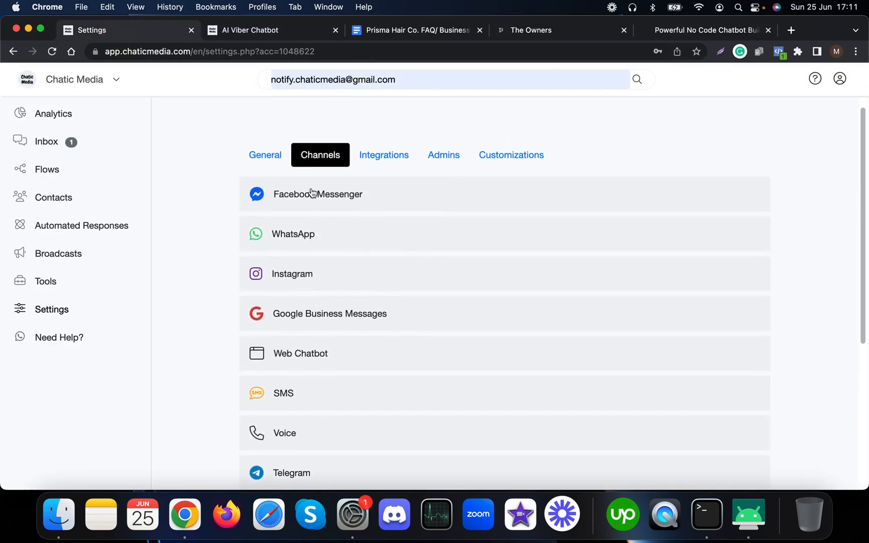
{"action": "mouse_move", "coordinate": [299, 330]}
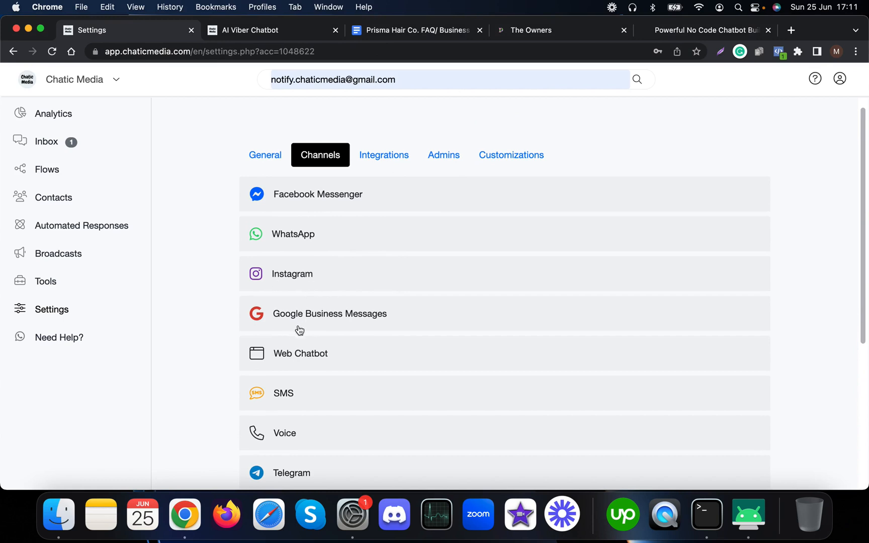
{"action": "scroll", "scroll_direction": "down", "scroll_amount": 3}
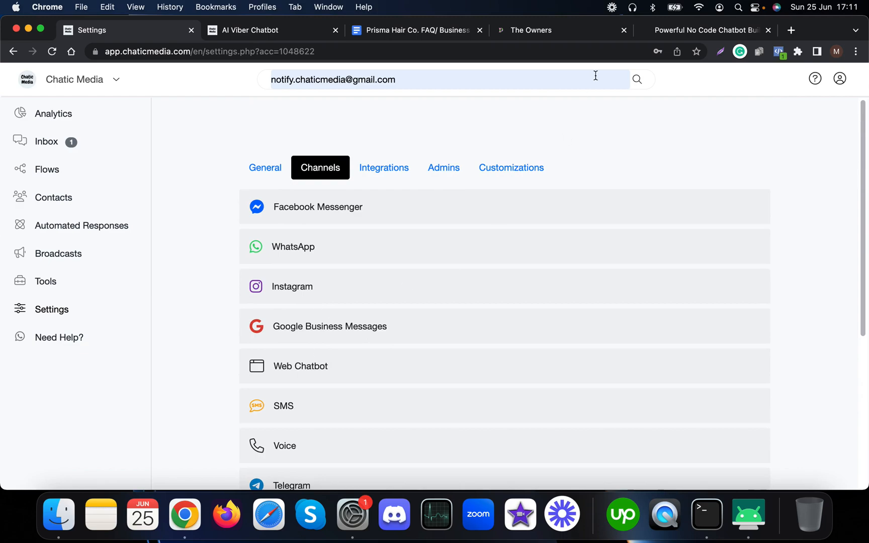
Scroll the 'Powerful No Code Chatbot Builder' landing page's omni-channel feature list
{"action": "left_click", "coordinate": [707, 30]}
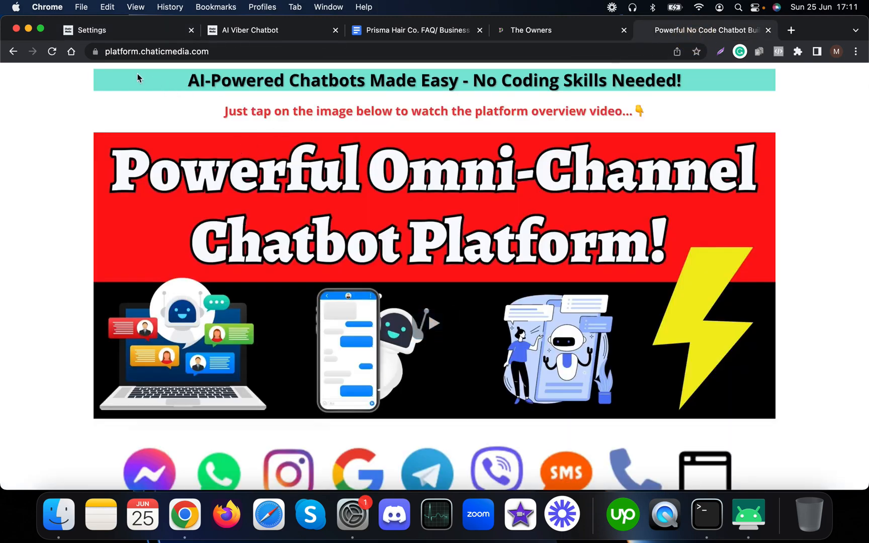
{"action": "scroll", "scroll_direction": "down", "scroll_amount": 3}
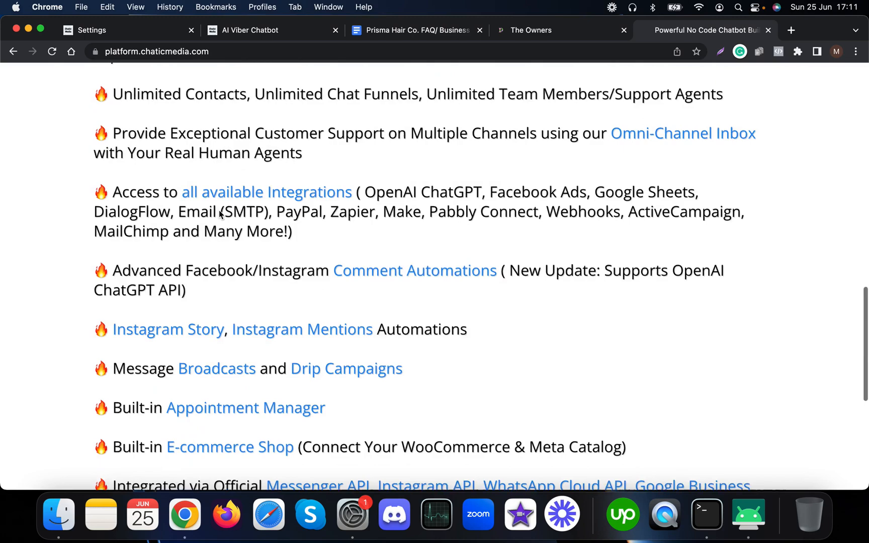
{"action": "scroll", "scroll_direction": "up", "scroll_amount": 3}
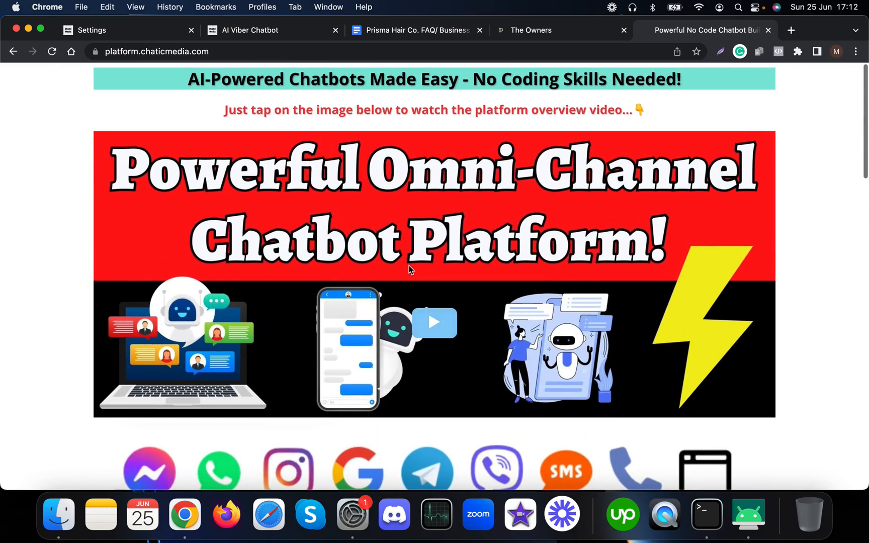